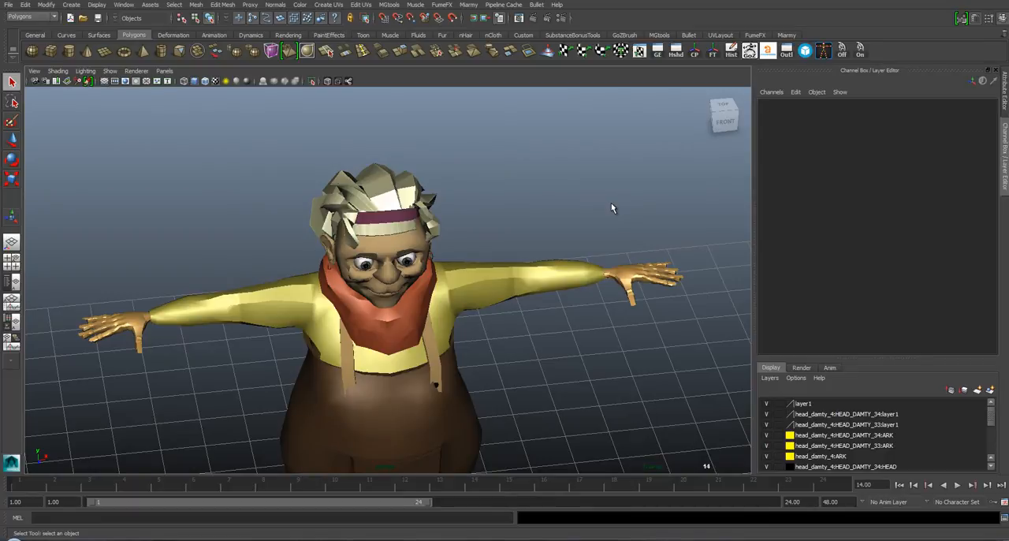
mouse_move(634, 195)
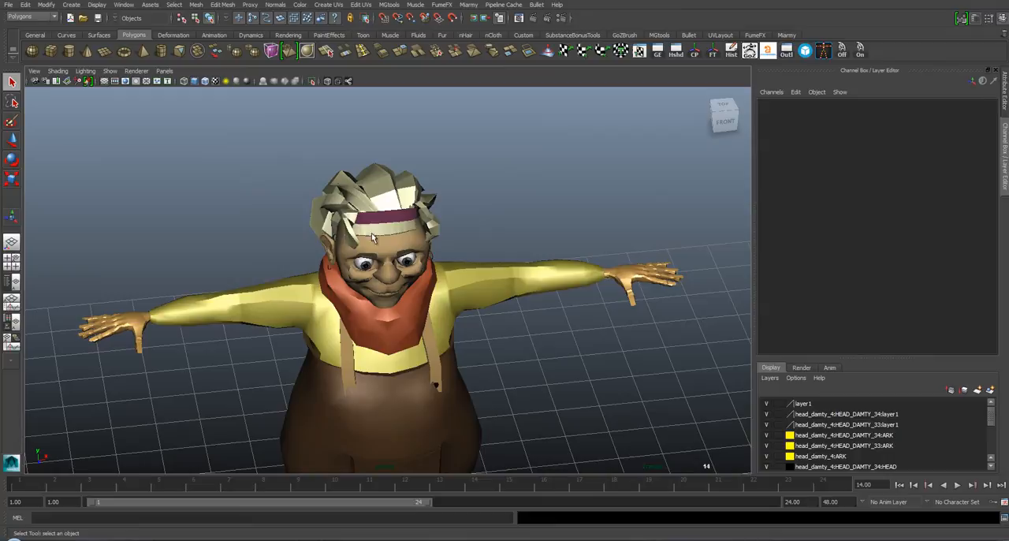
mouse_move(503, 230)
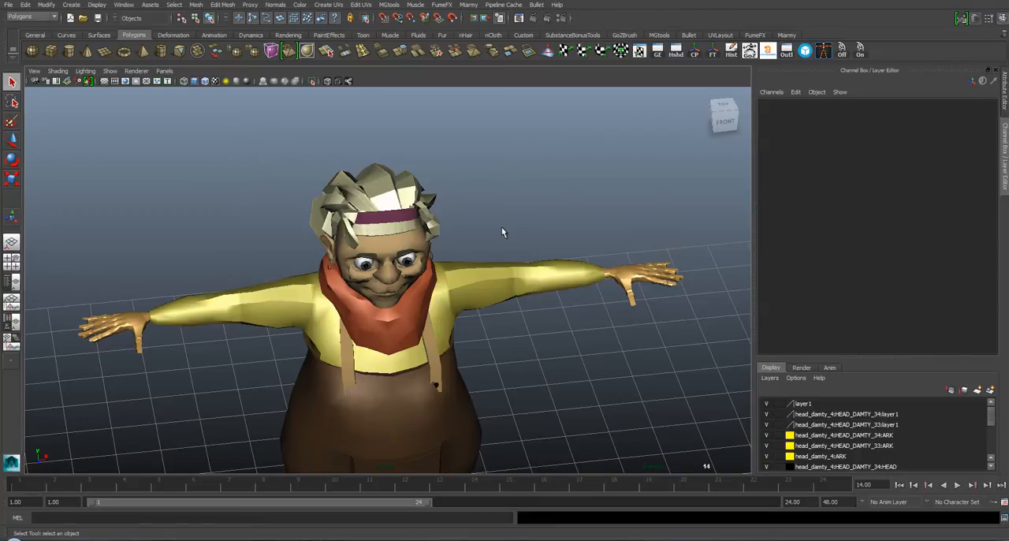
mouse_move(242, 237)
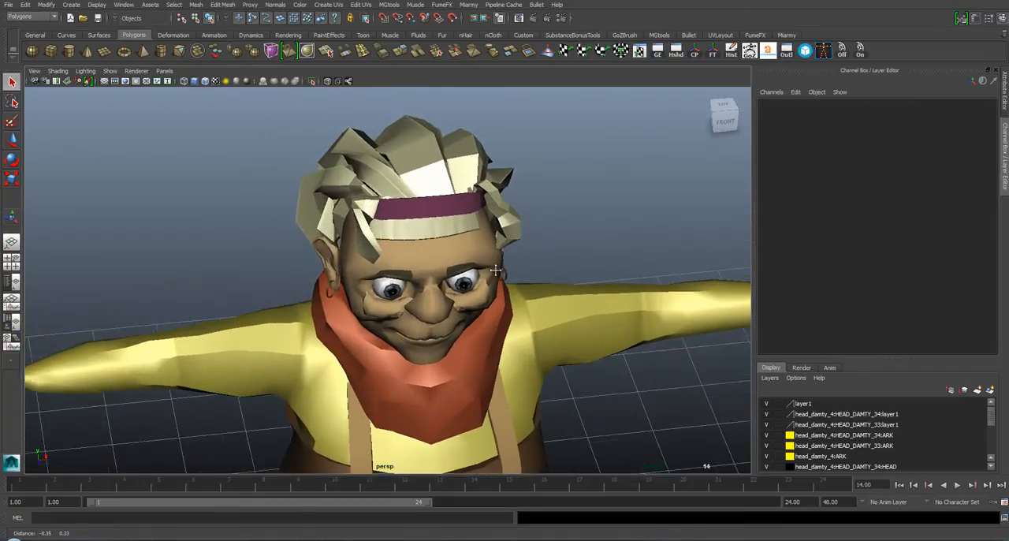
Uncheck Two Sided Lighting so the eye's reversed normals render black.
drag(497, 268, 495, 244)
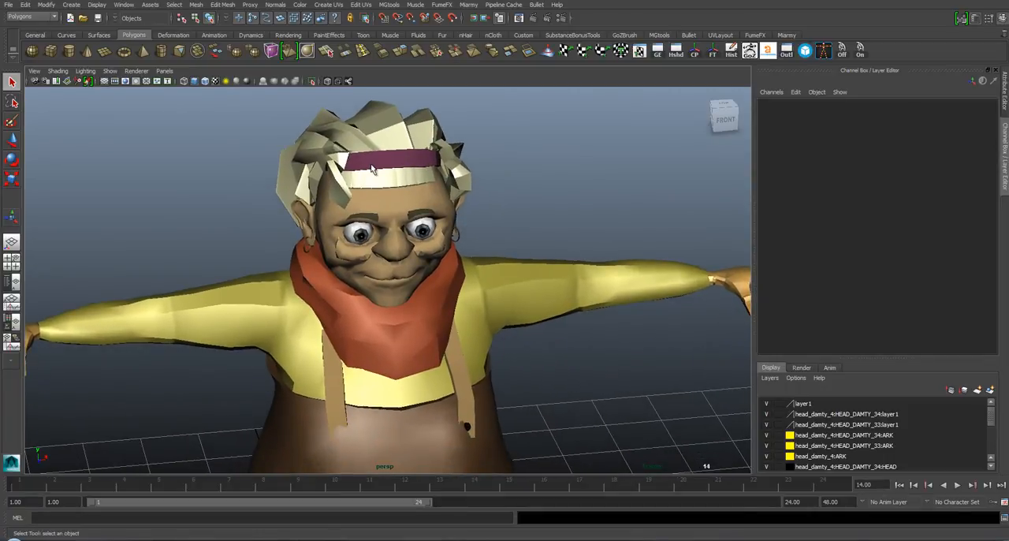
click(86, 71)
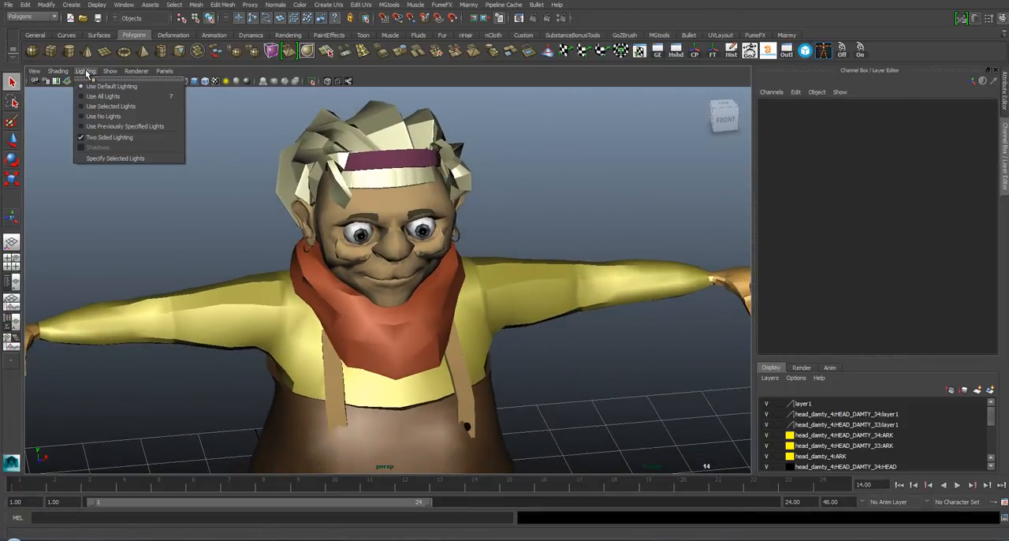
mouse_move(109, 137)
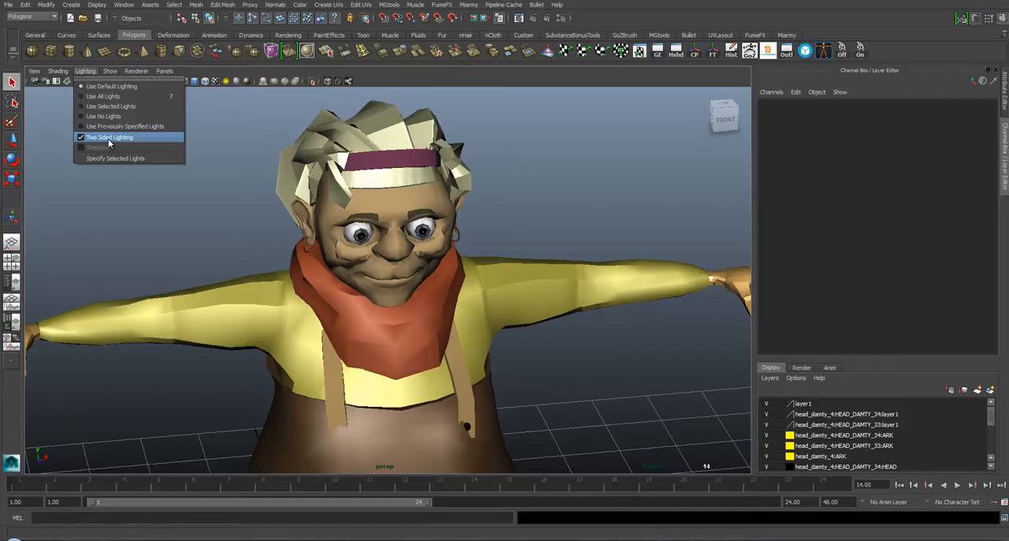
click(98, 148)
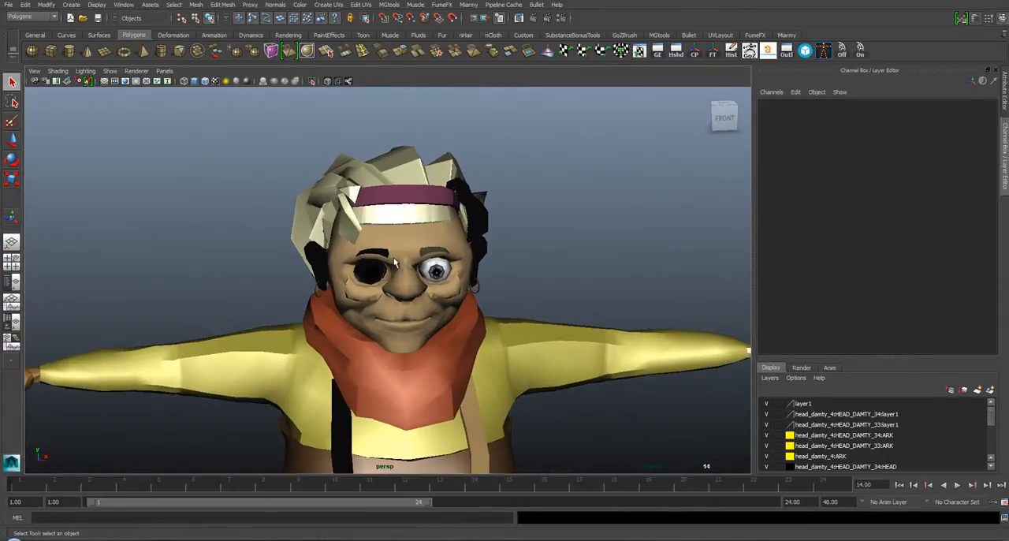
Deselect the hair and select the head mesh, viewed close from the side.
drag(395, 261, 429, 259)
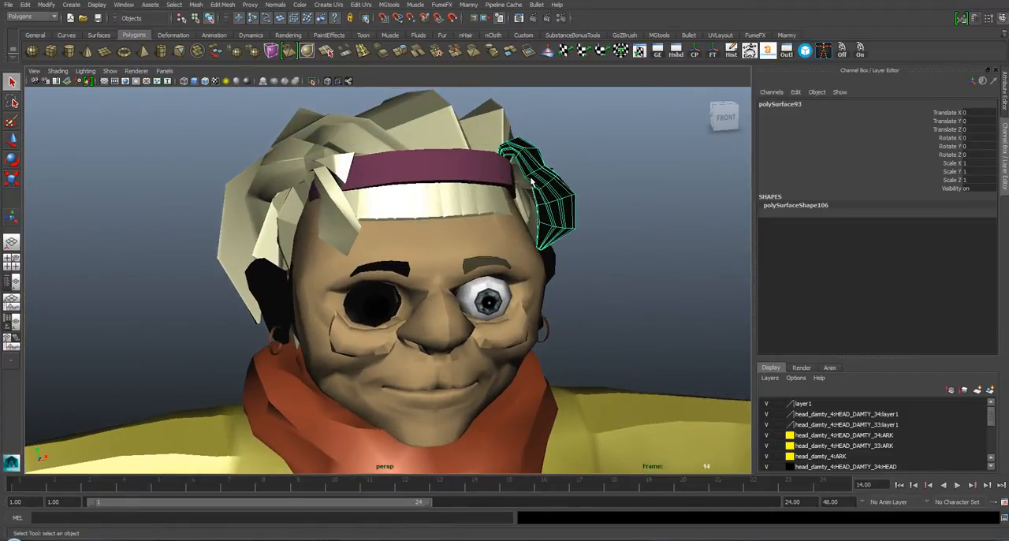
click(274, 5)
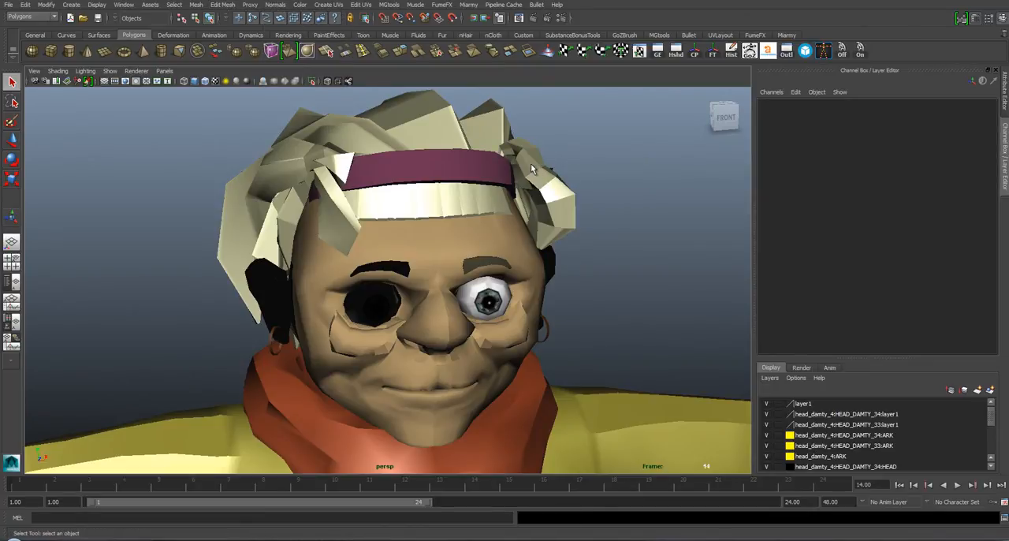
click(410, 316)
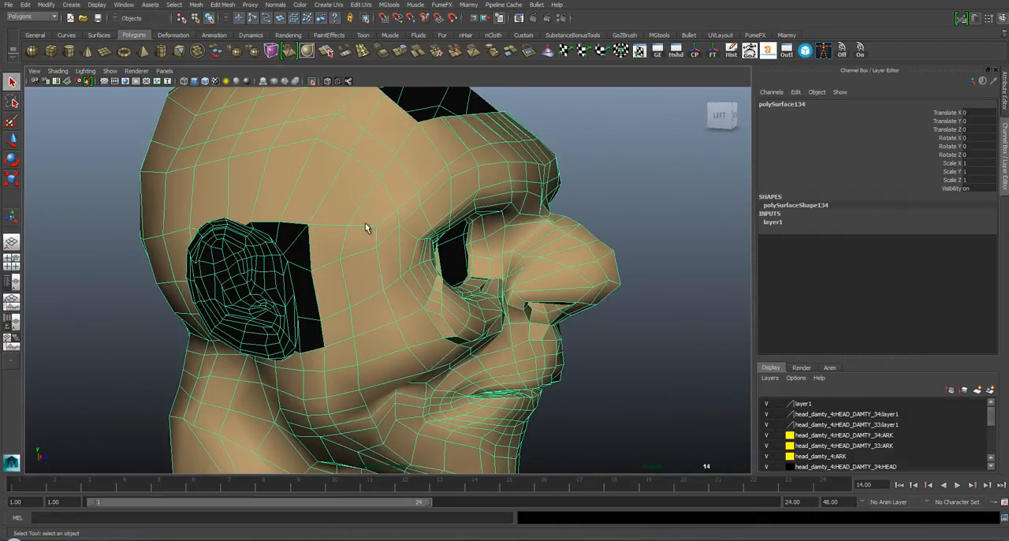
Inspect the black ear faces, pull back to the full character and reopen the Lighting menu.
drag(366, 229, 354, 230)
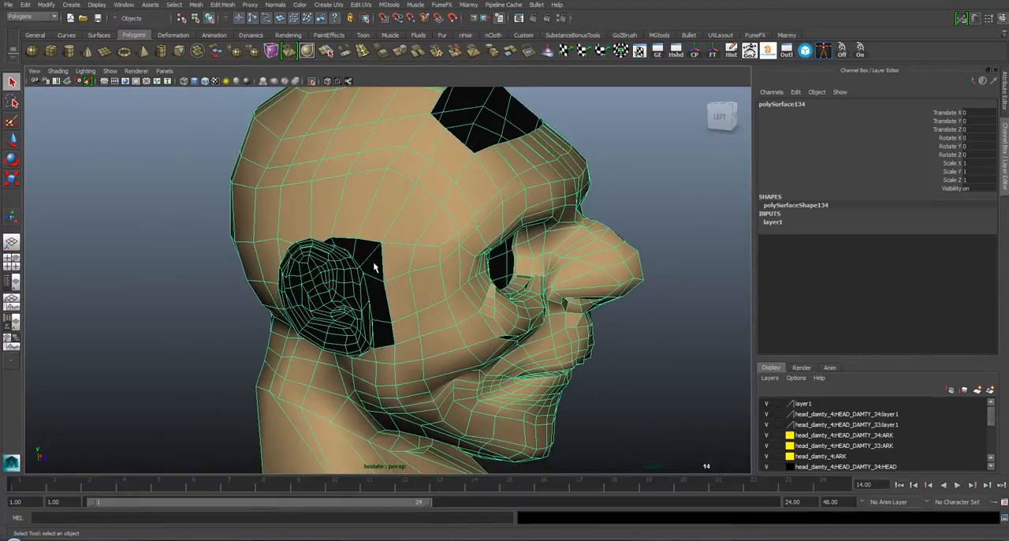
mouse_move(310, 267)
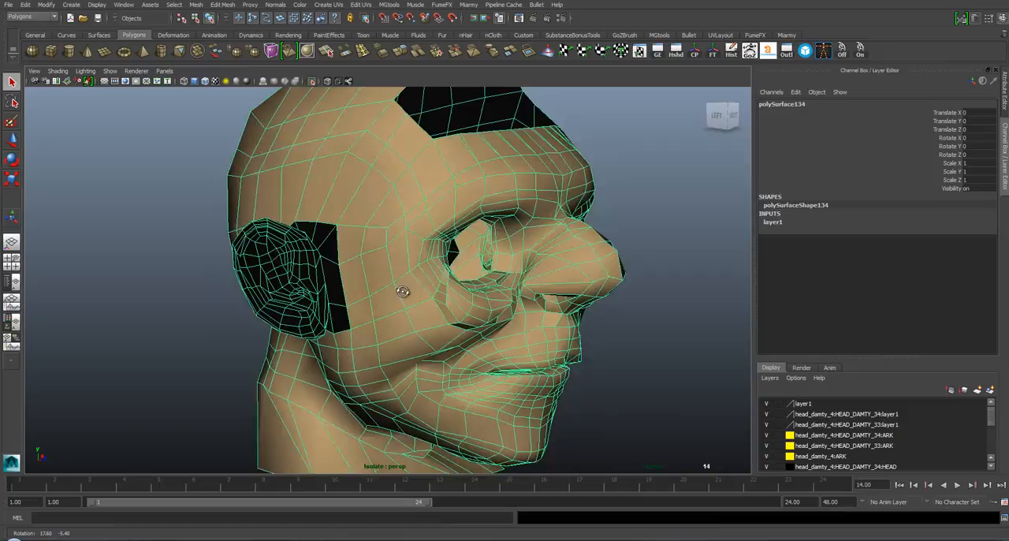
drag(402, 292, 347, 244)
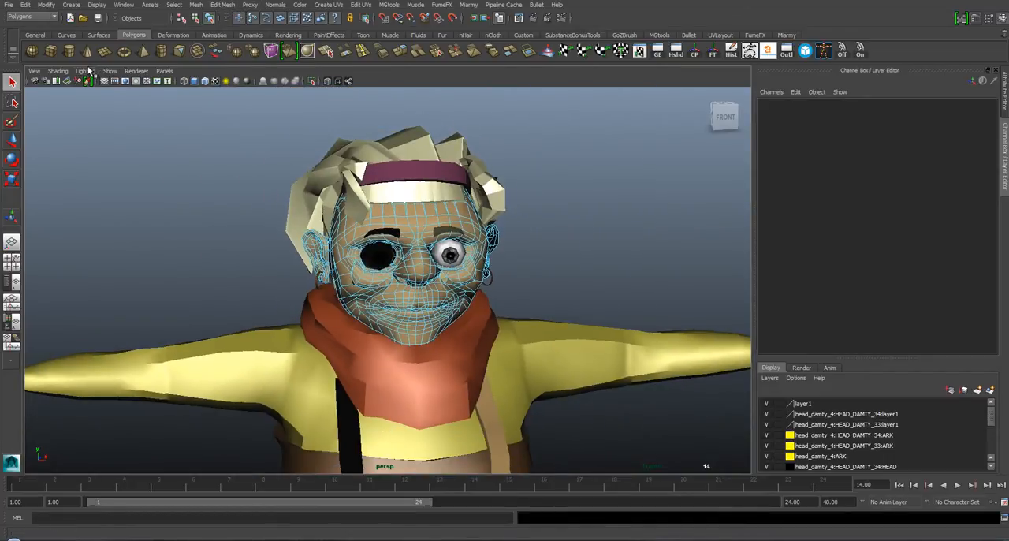
click(85, 71)
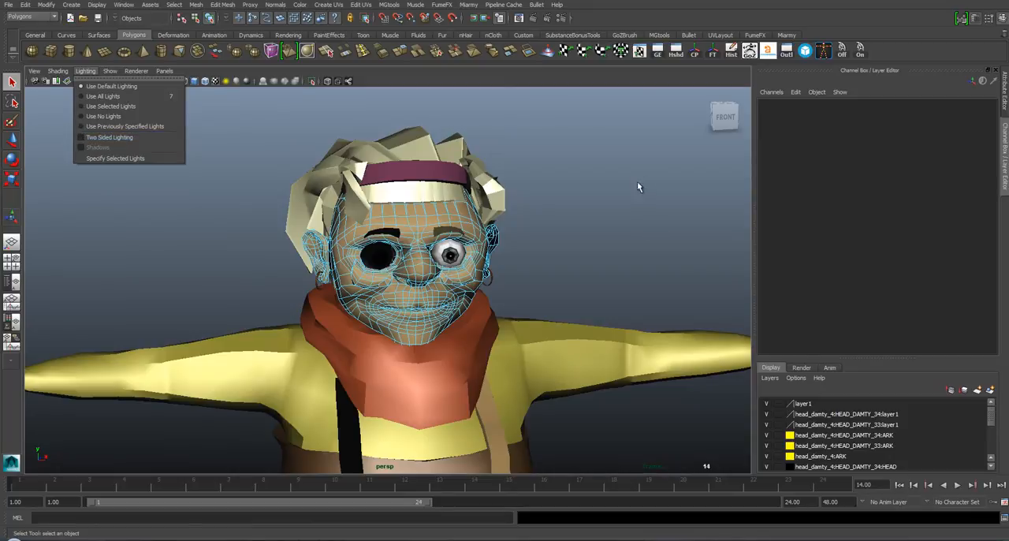